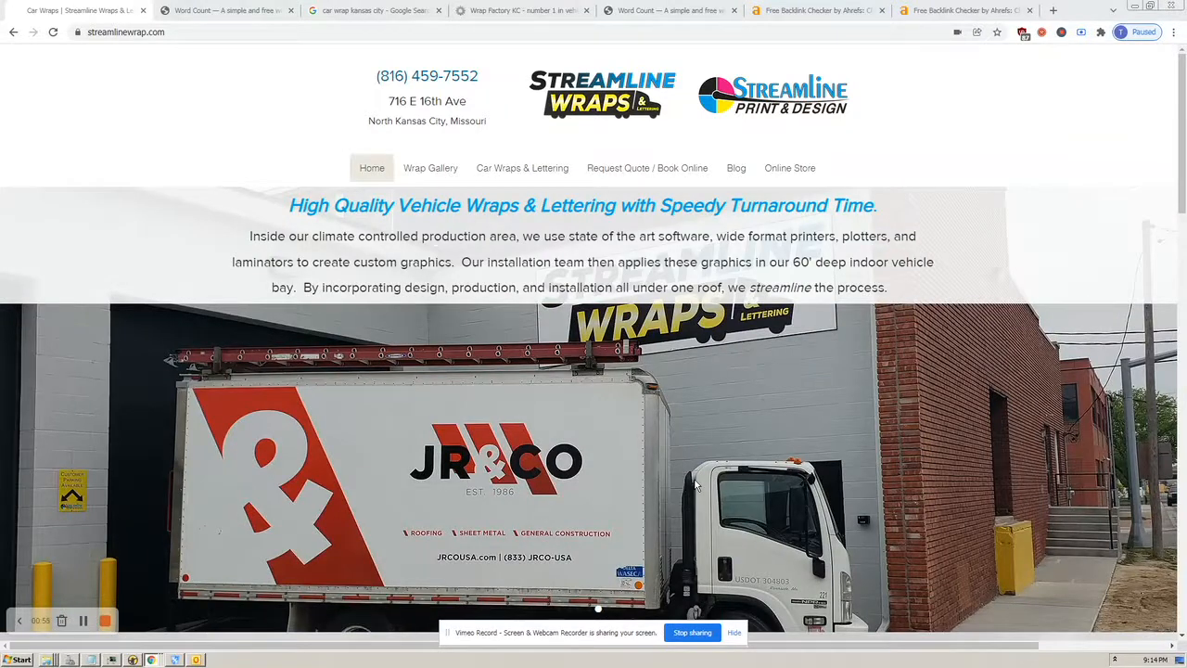
Review the Streamline Wraps homepage copy and count it in WordCount.com: 158 words, 1,302 characters
scroll(down, 3)
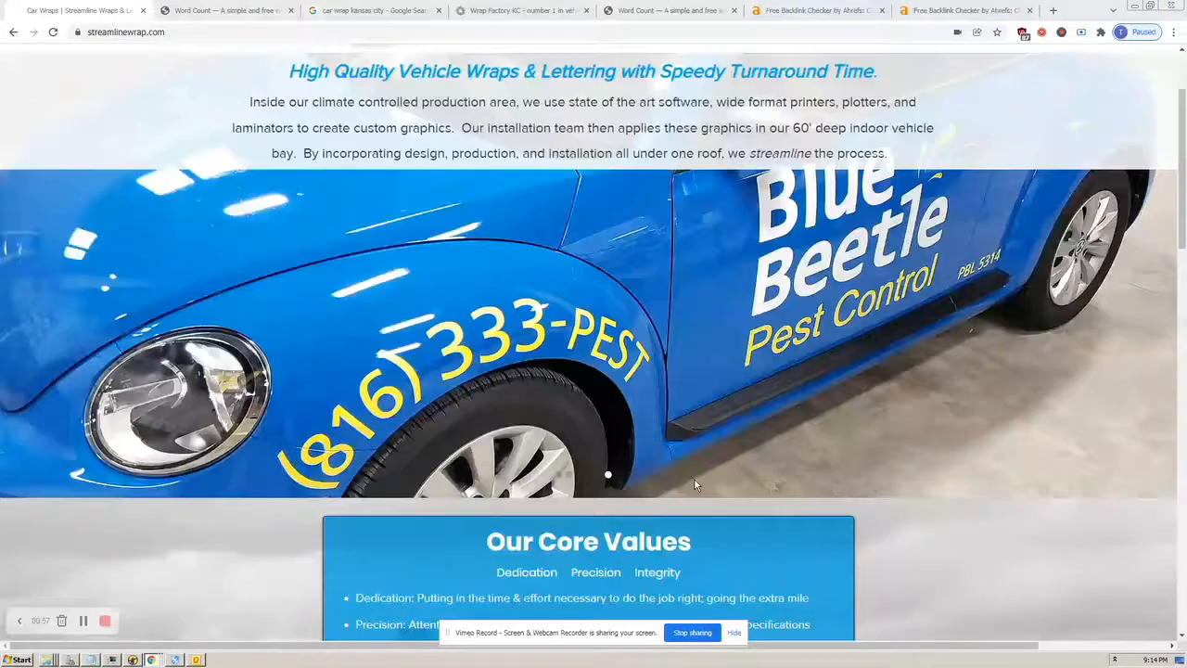
scroll(down, 3)
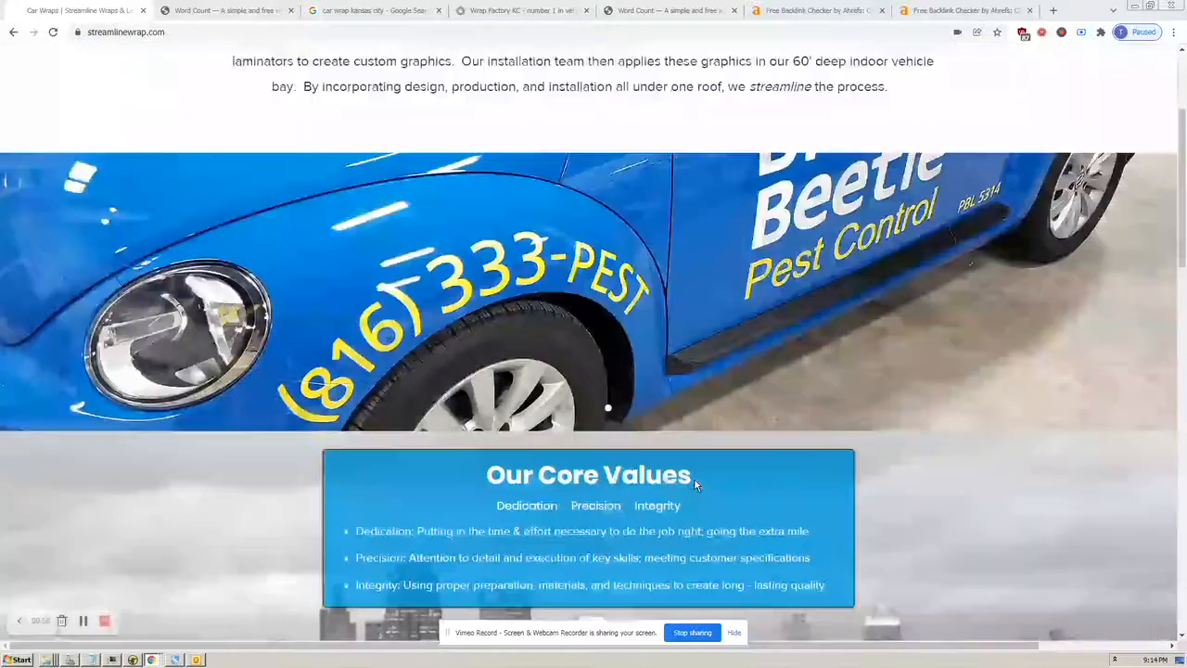
scroll(up, 3)
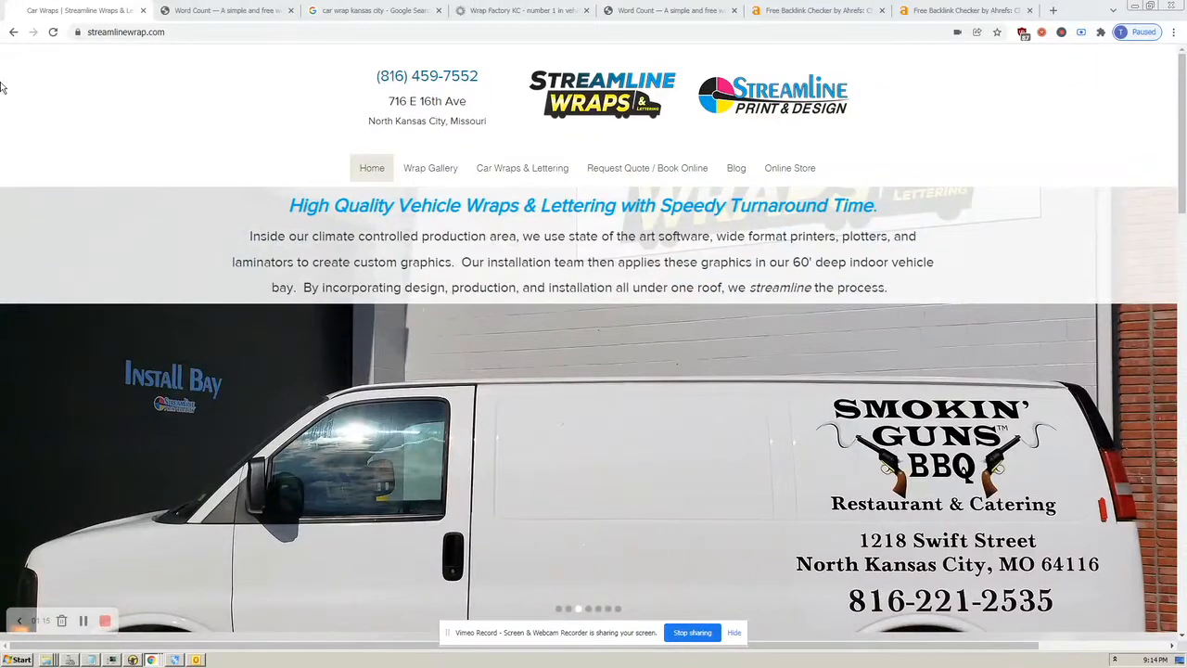
click(226, 11)
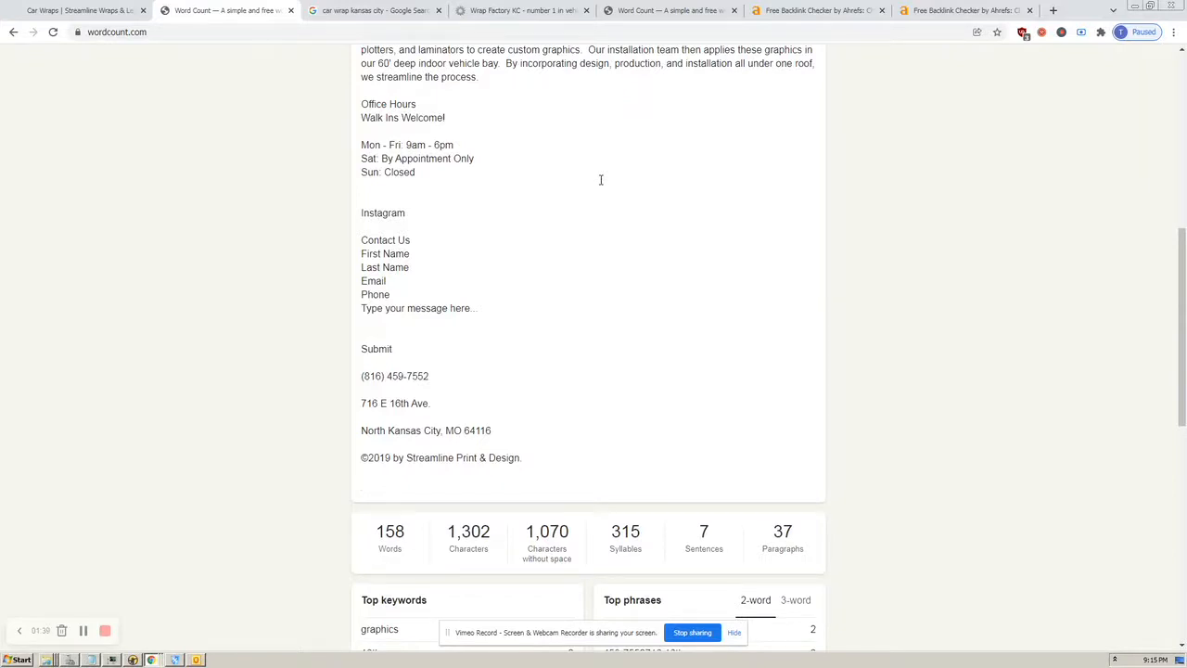
click(359, 482)
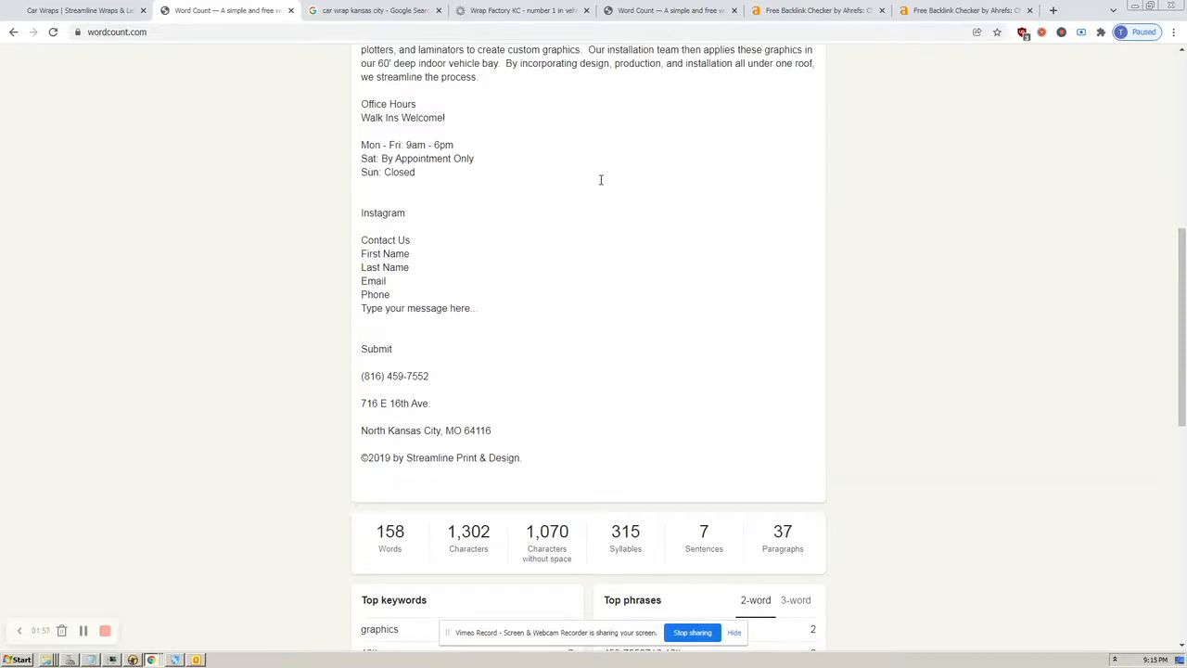
click(360, 482)
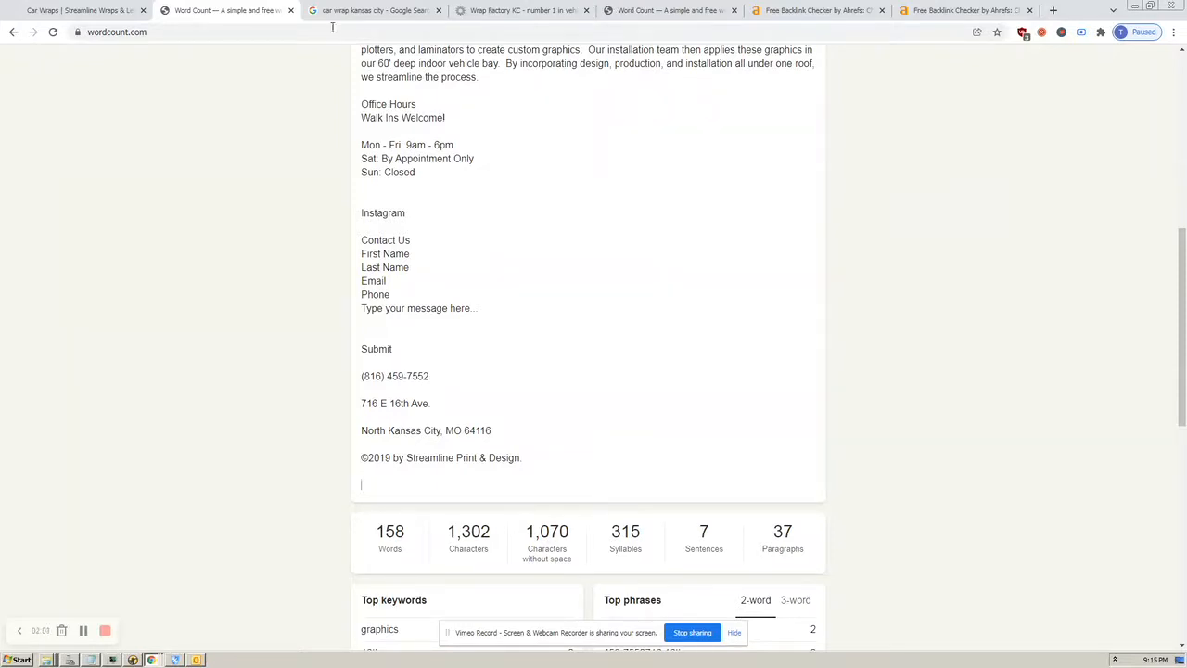
click(371, 11)
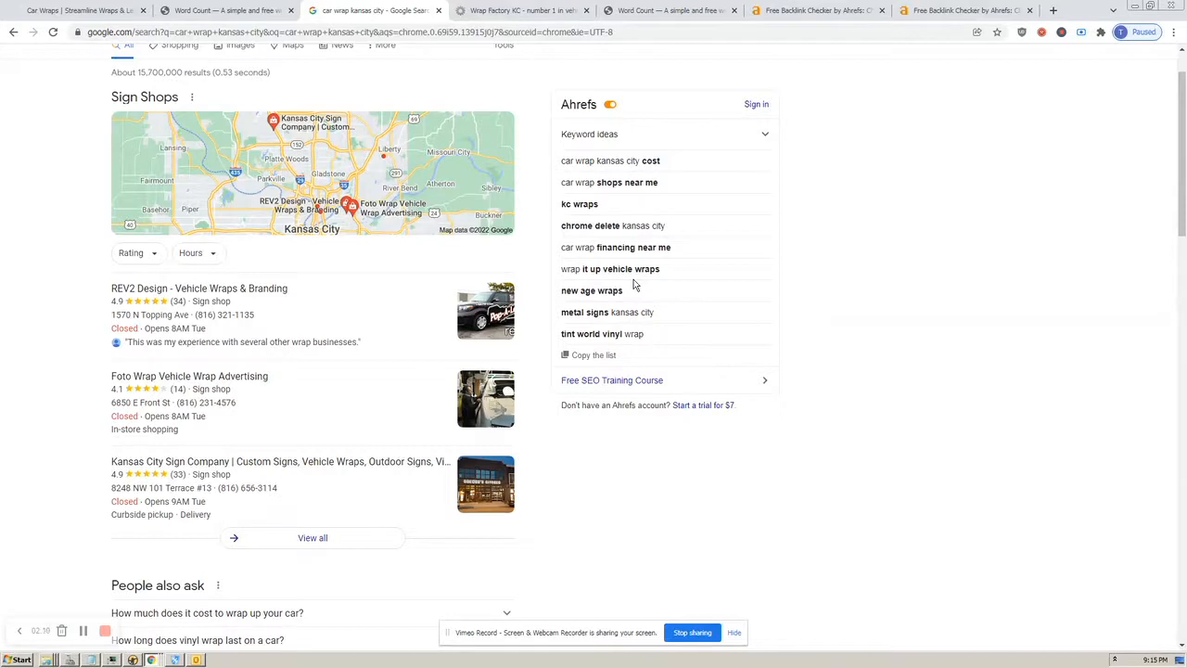
mouse_move(551, 338)
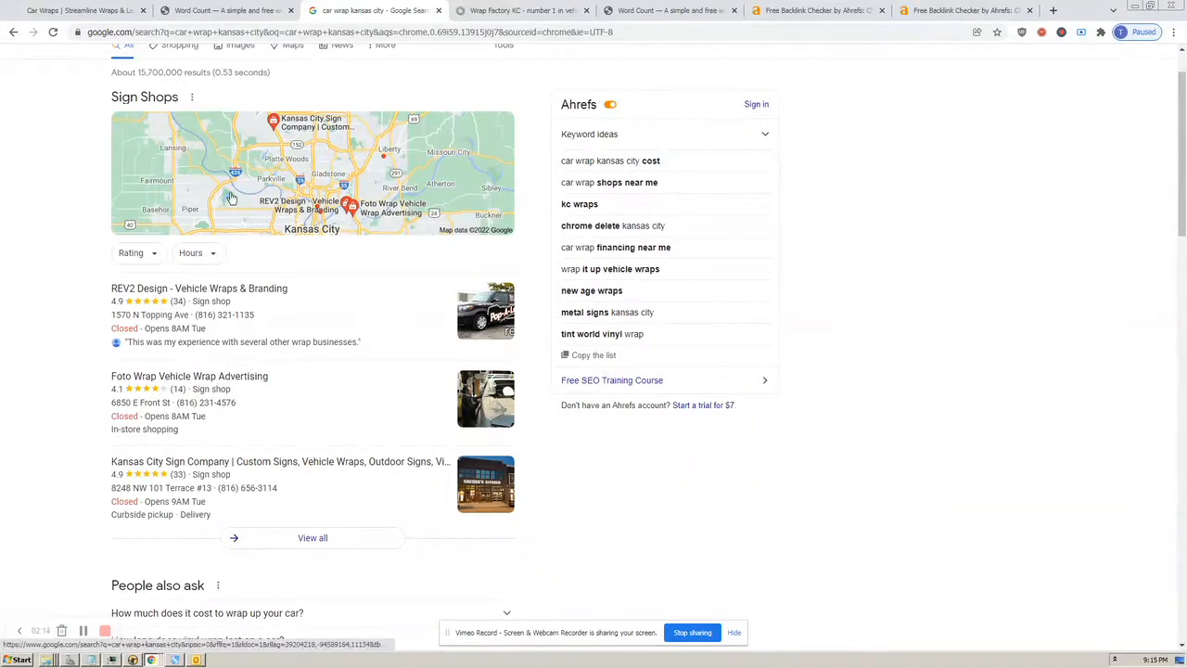
mouse_move(92, 351)
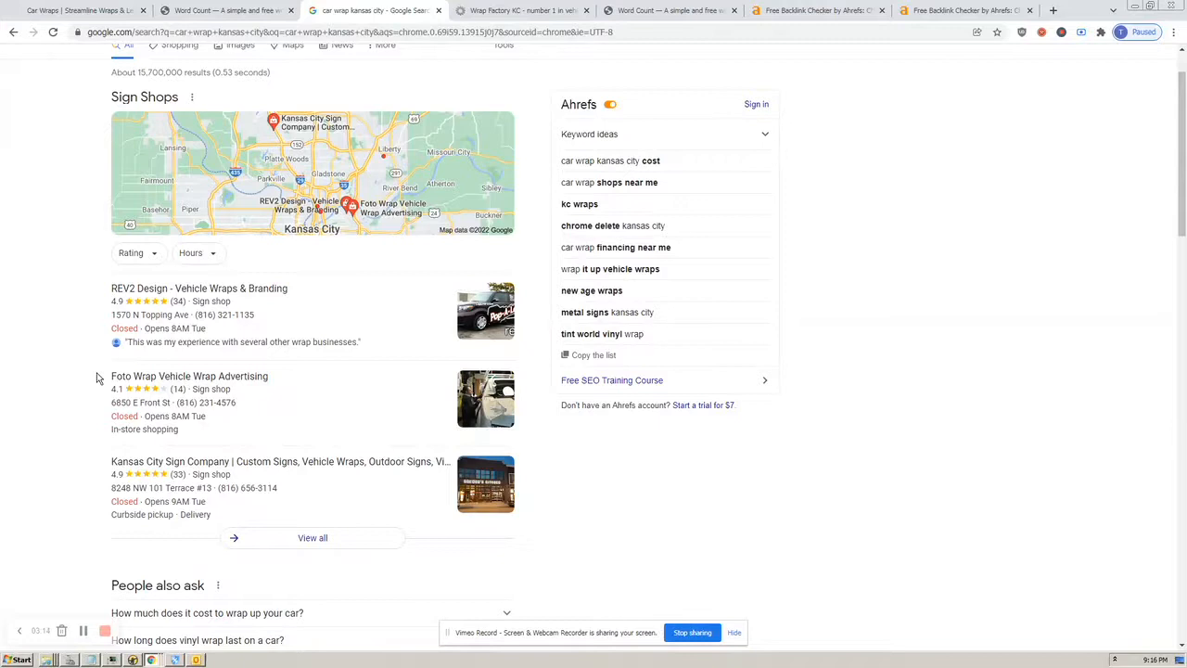
Scroll the car wrap kansas city results to the organic listings led by Wrap Factory KC
scroll(down, 3)
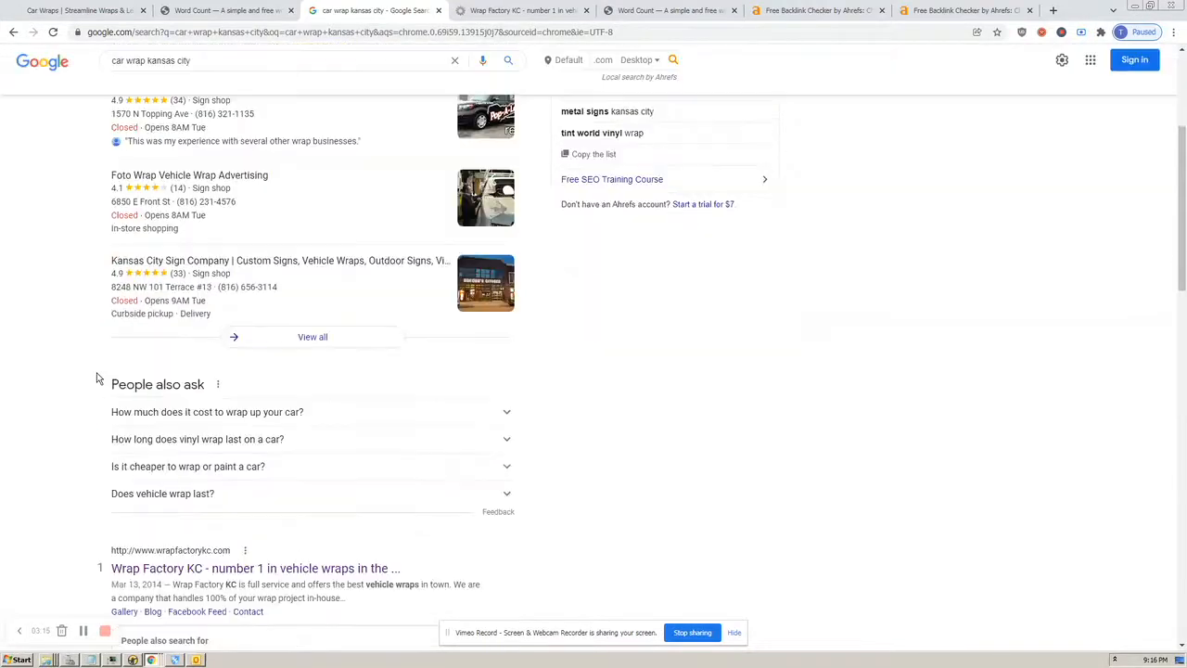
scroll(down, 3)
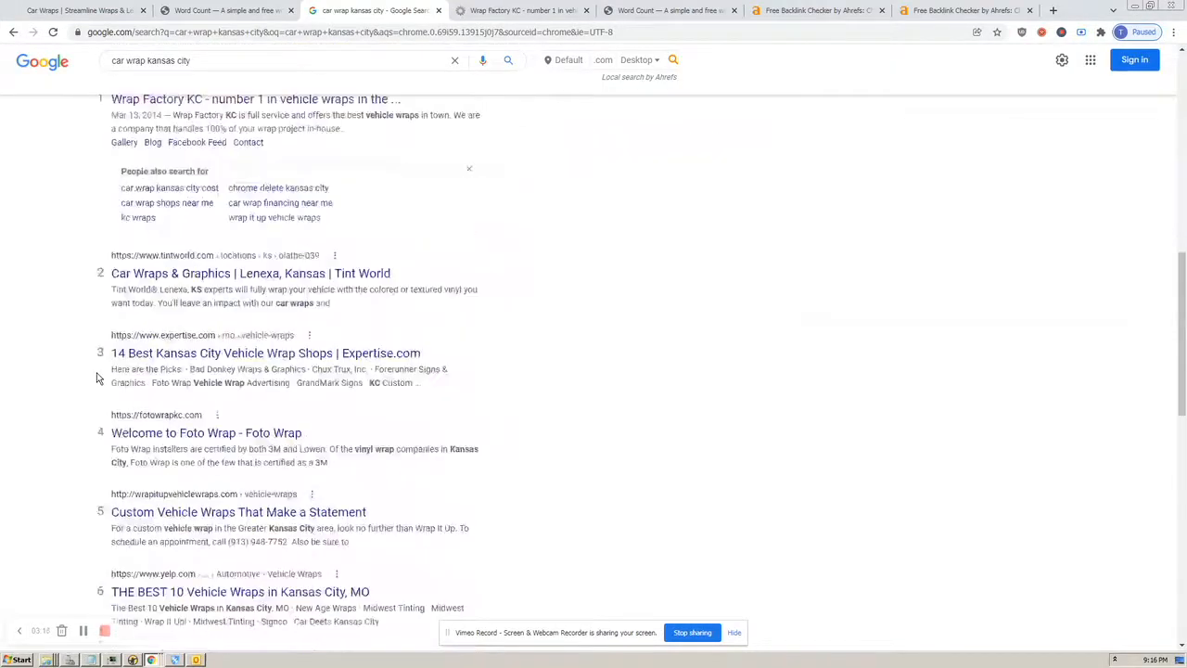
scroll(up, 3)
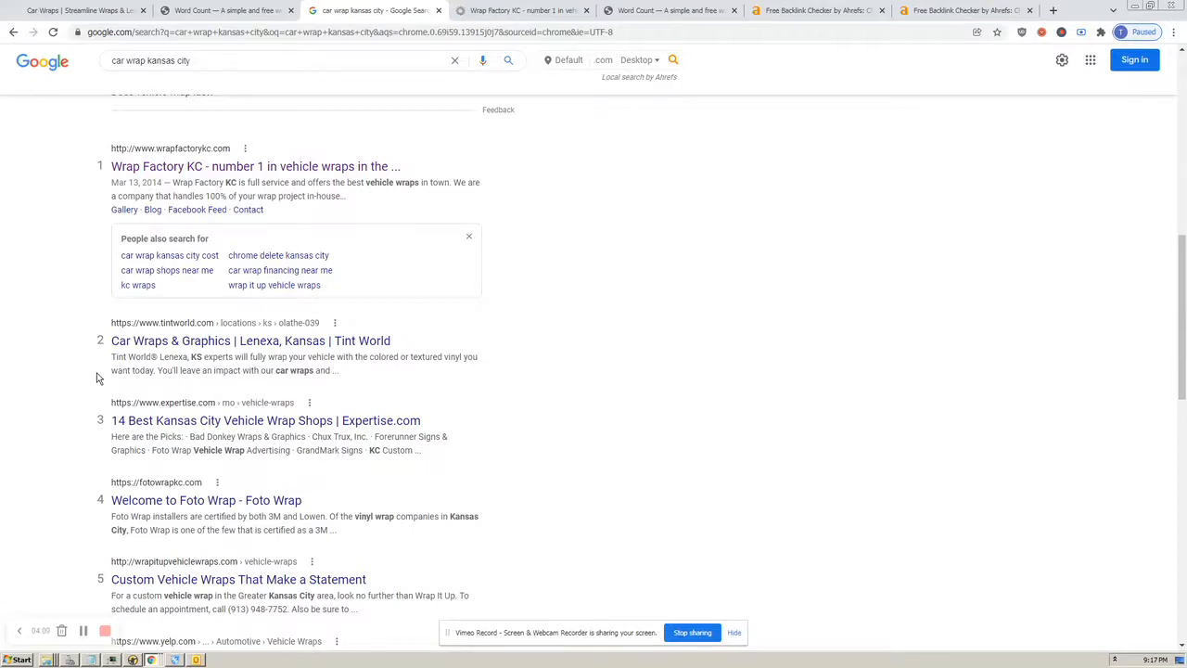
mouse_move(290, 167)
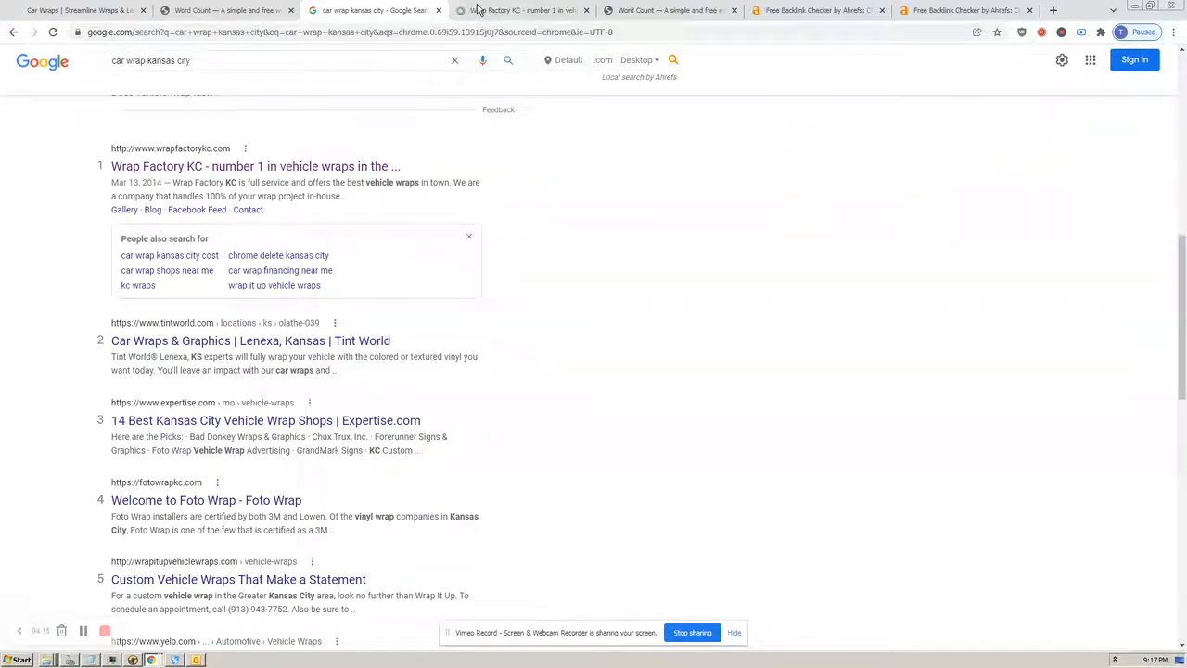
Take the Wrap Factory KC homepage text to WordCount.com: 223 words, 1,534 characters, 24 paragraphs
click(523, 11)
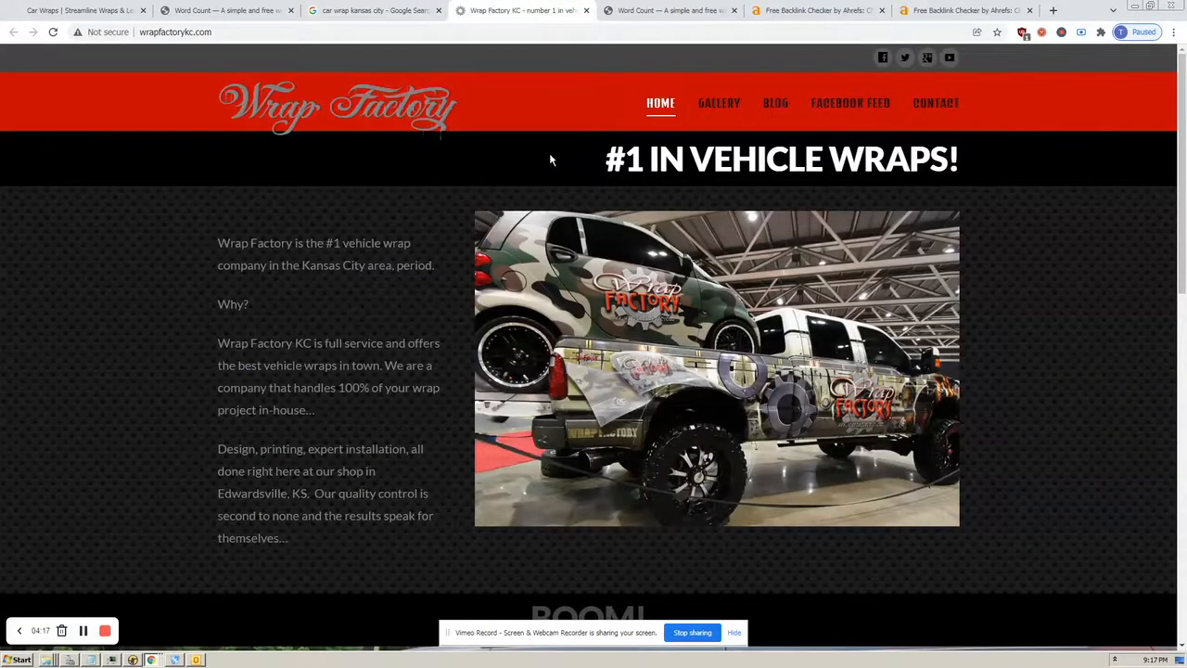
mouse_move(213, 223)
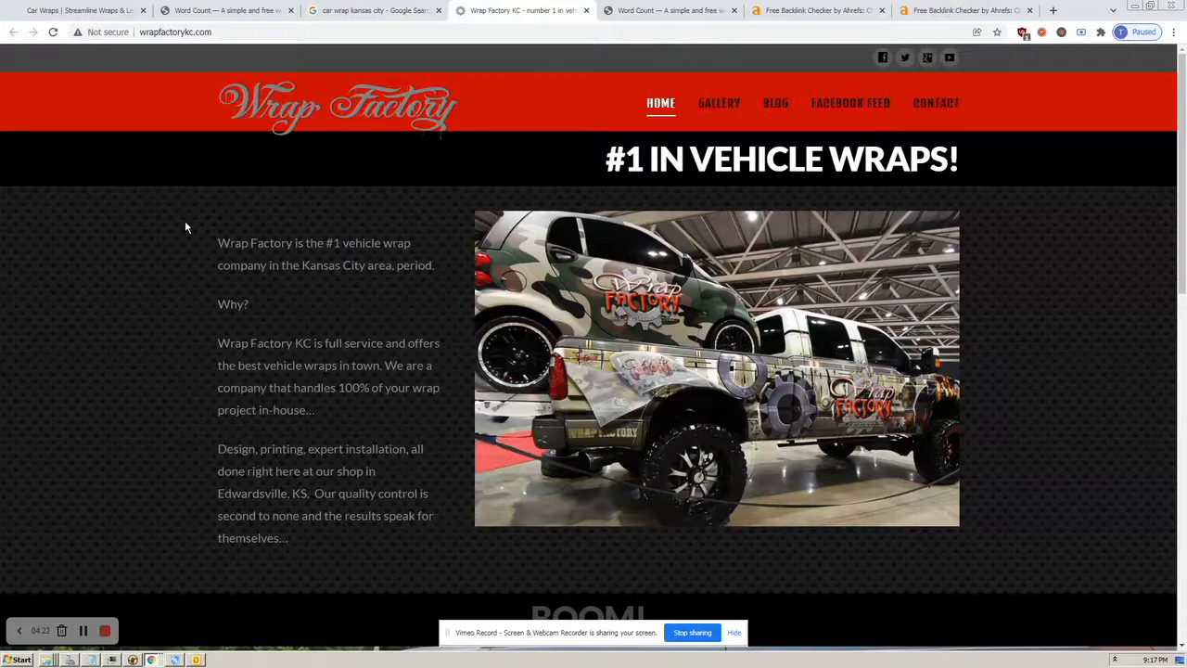
mouse_move(1012, 320)
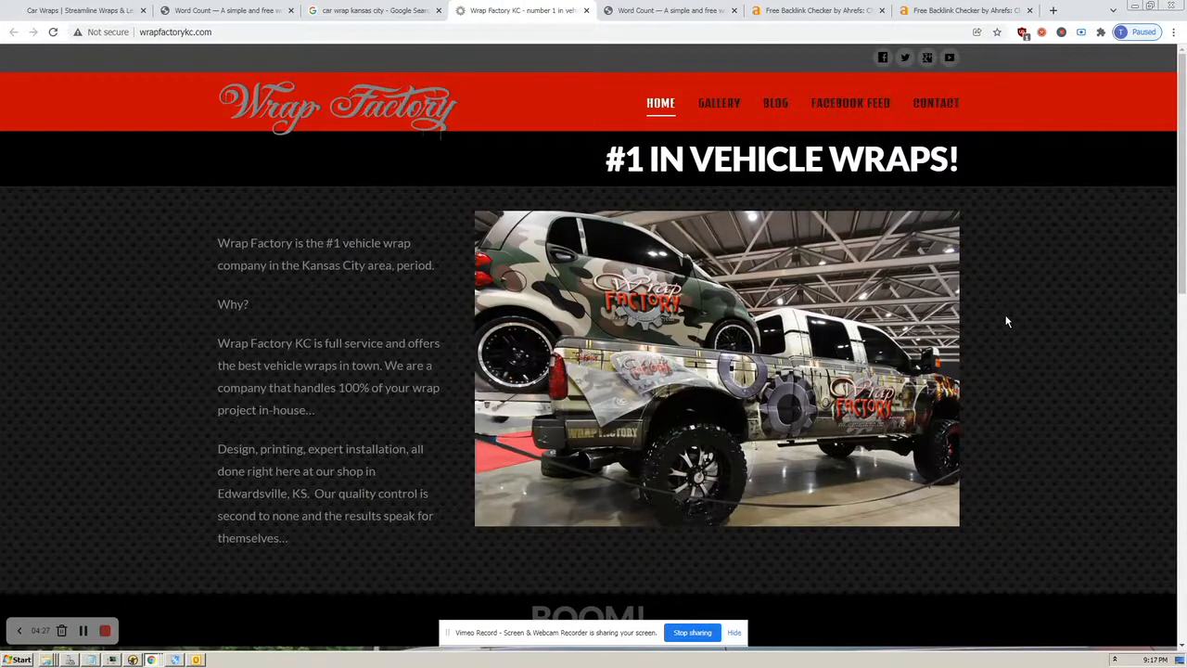
scroll(down, 3)
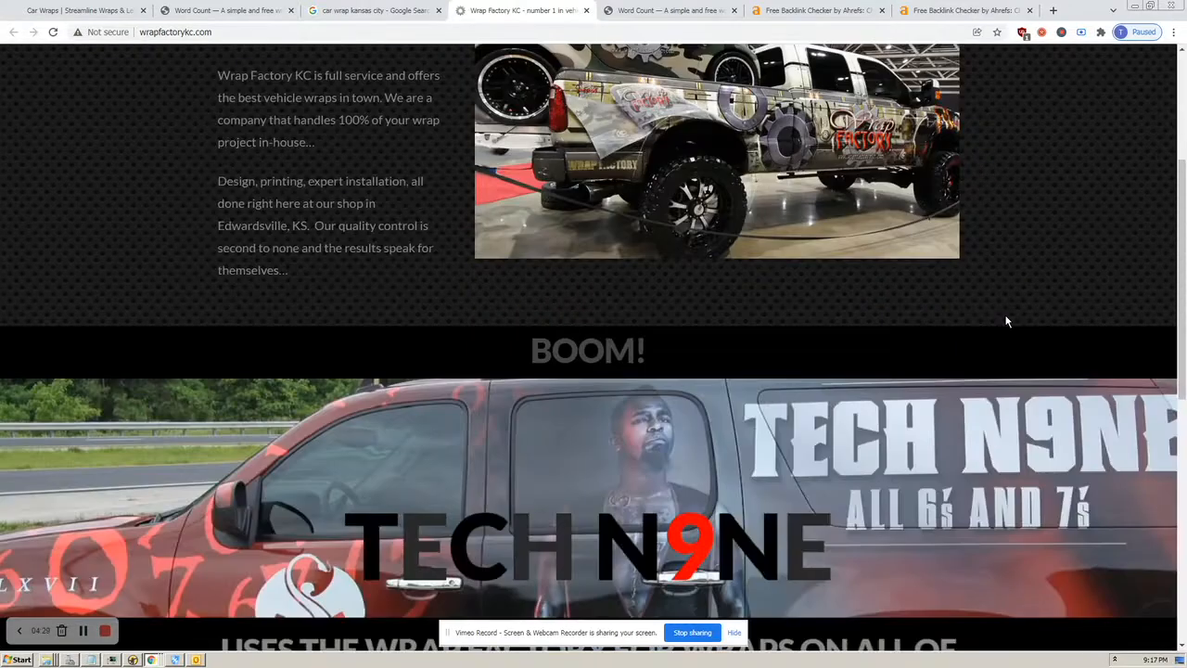
scroll(up, 3)
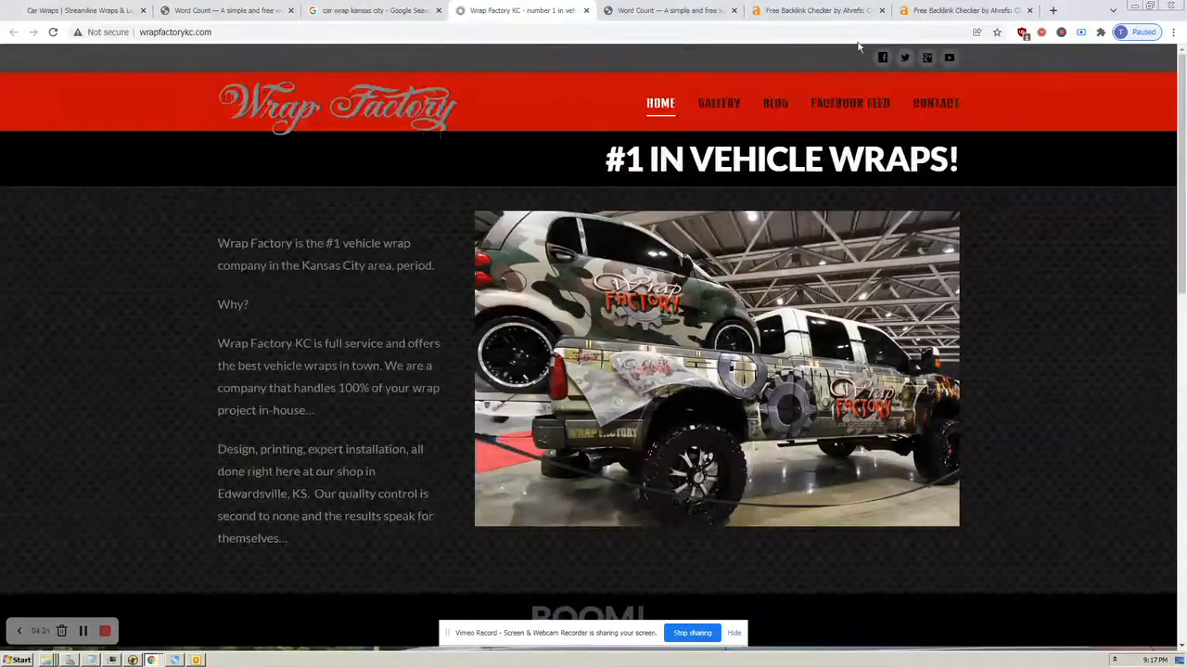
click(668, 11)
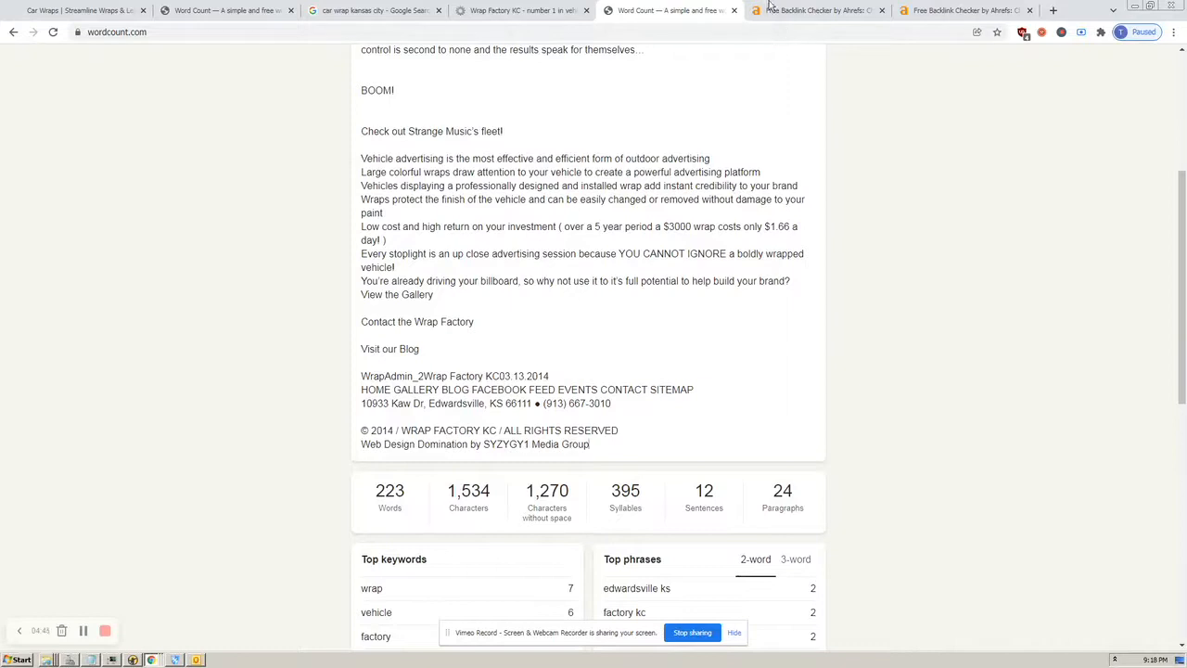
click(816, 12)
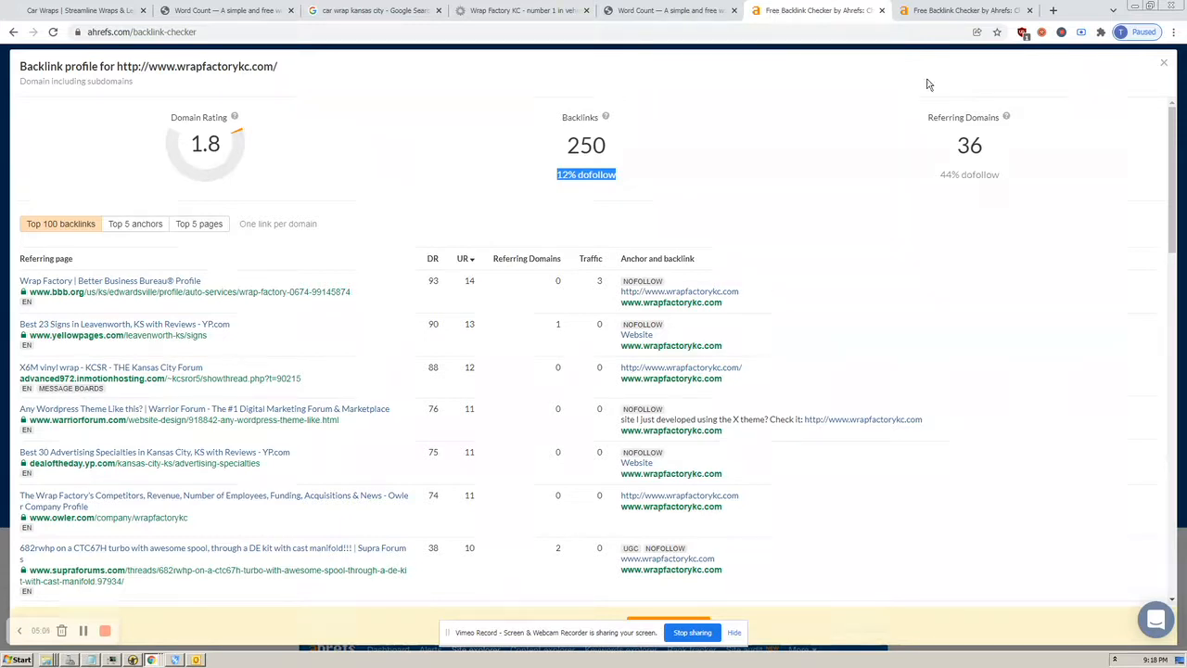
mouse_move(289, 153)
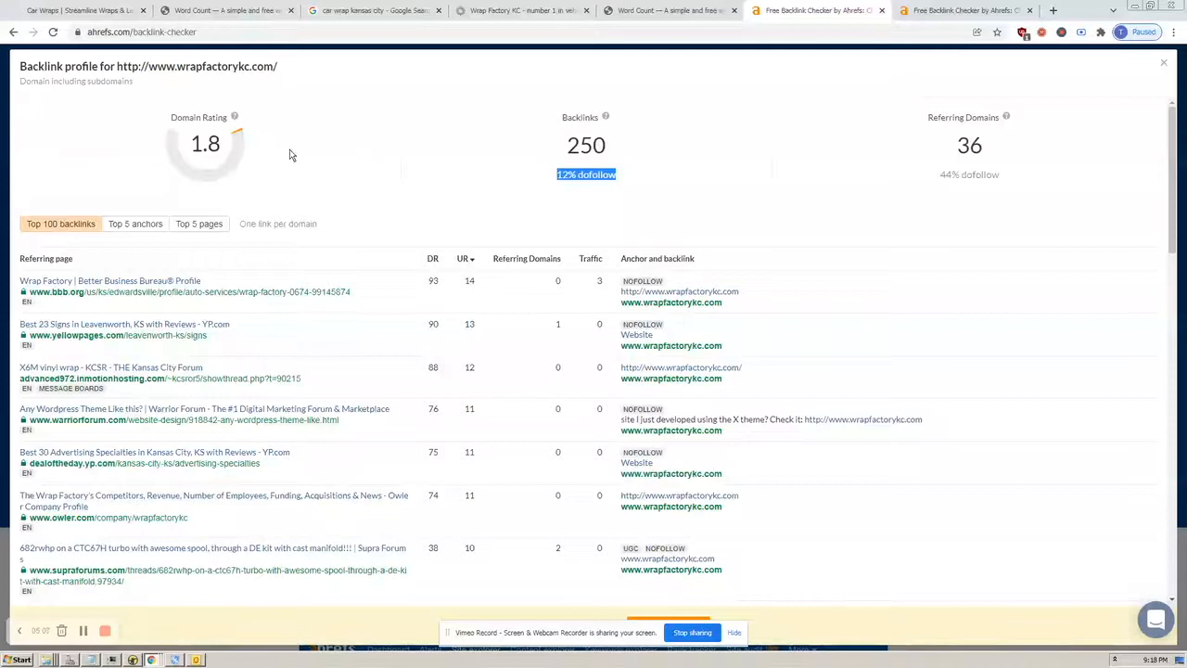
mouse_move(152, 115)
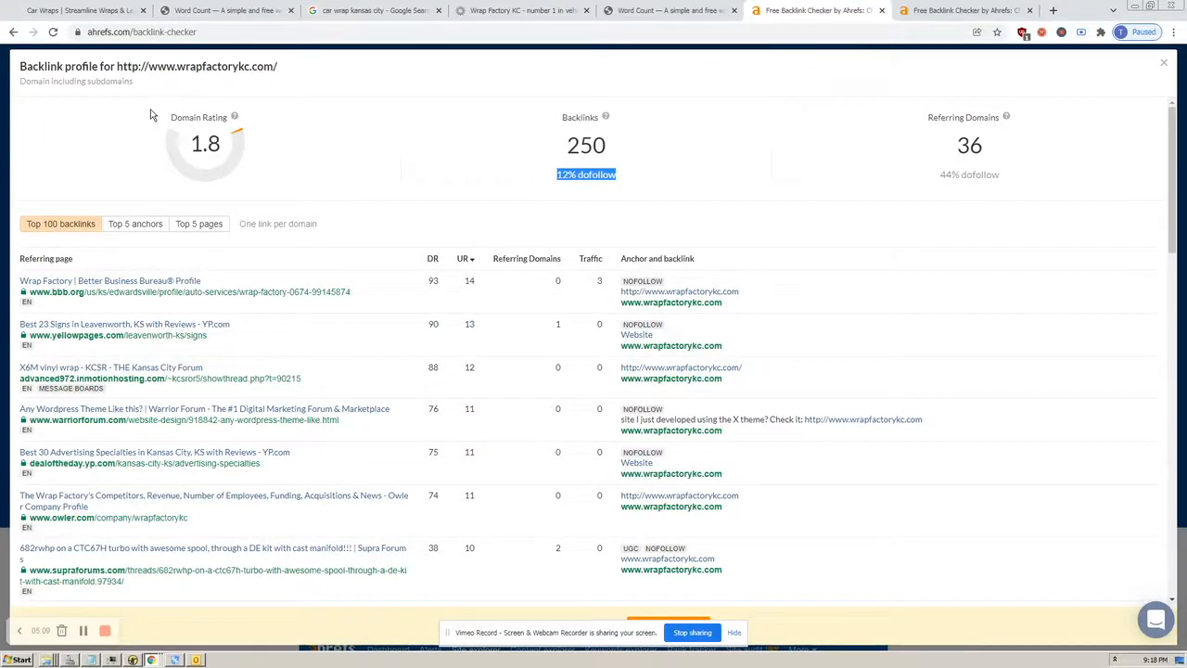
mouse_move(248, 174)
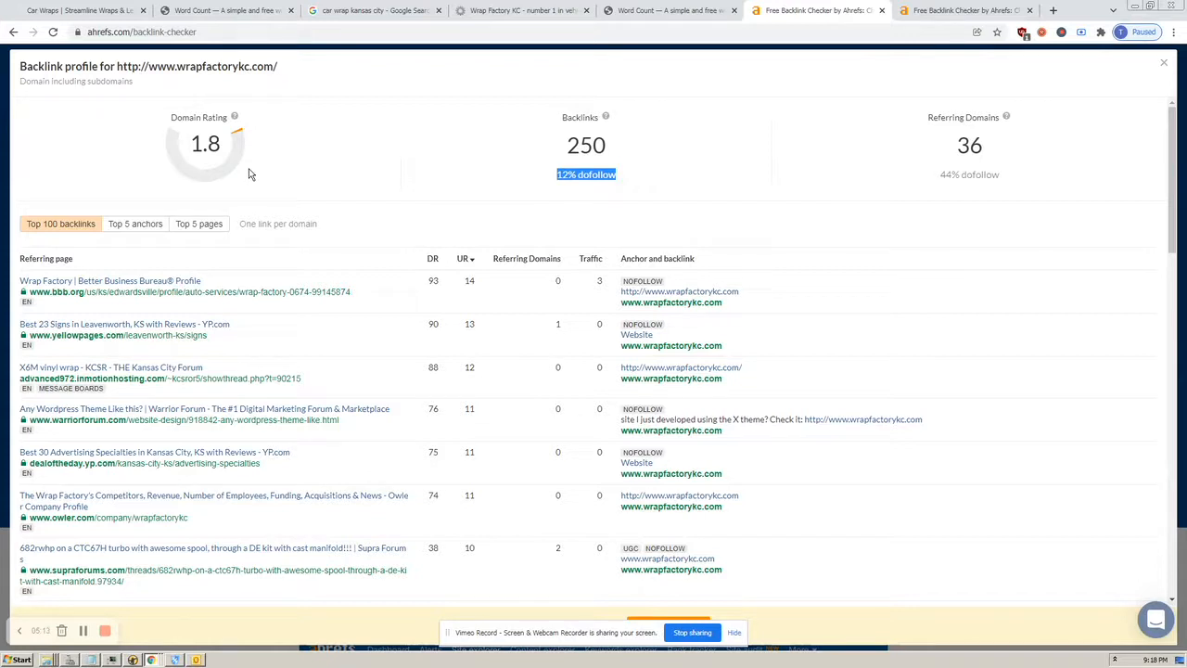
mouse_move(532, 139)
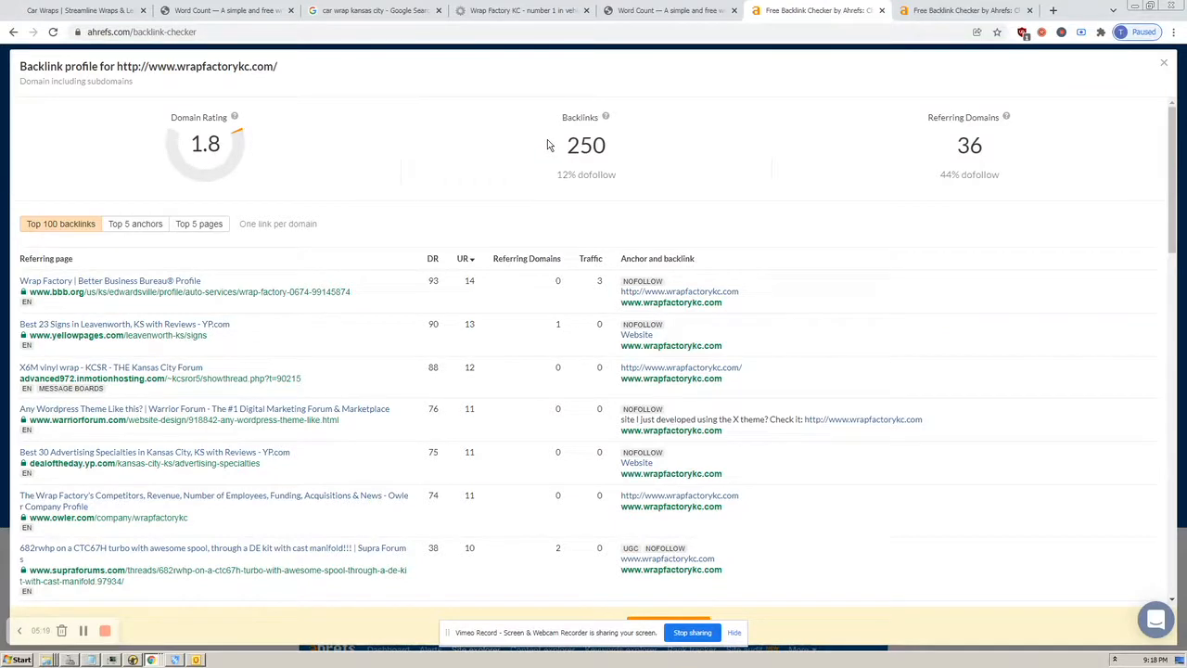
mouse_move(671, 303)
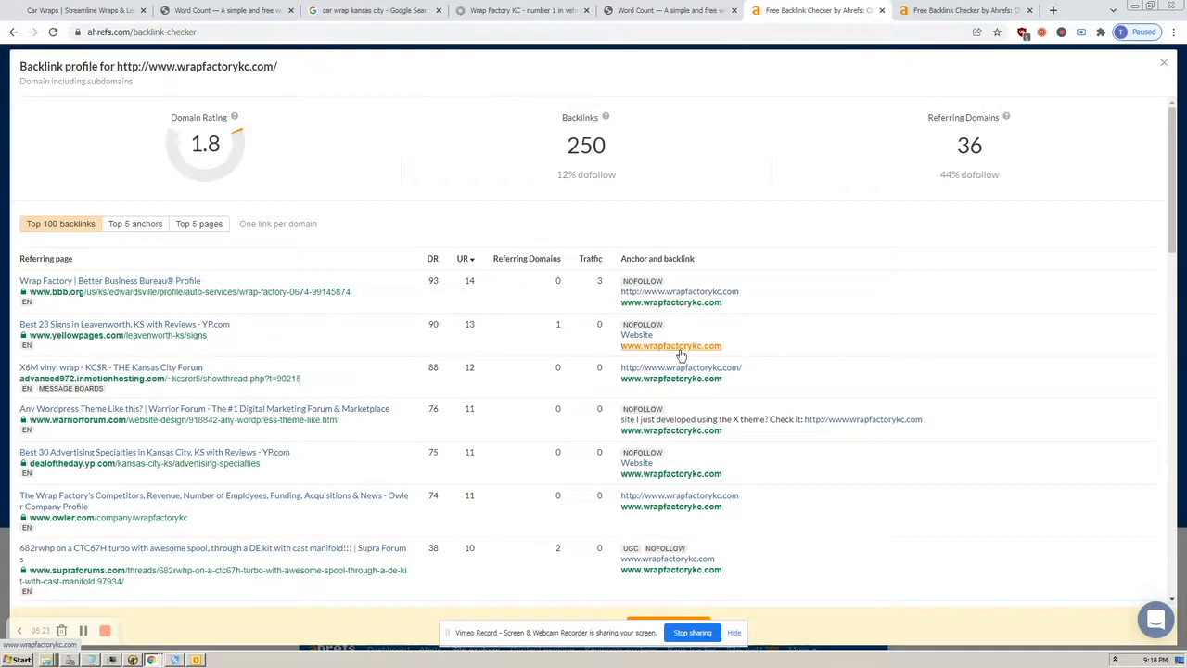
mouse_move(677, 380)
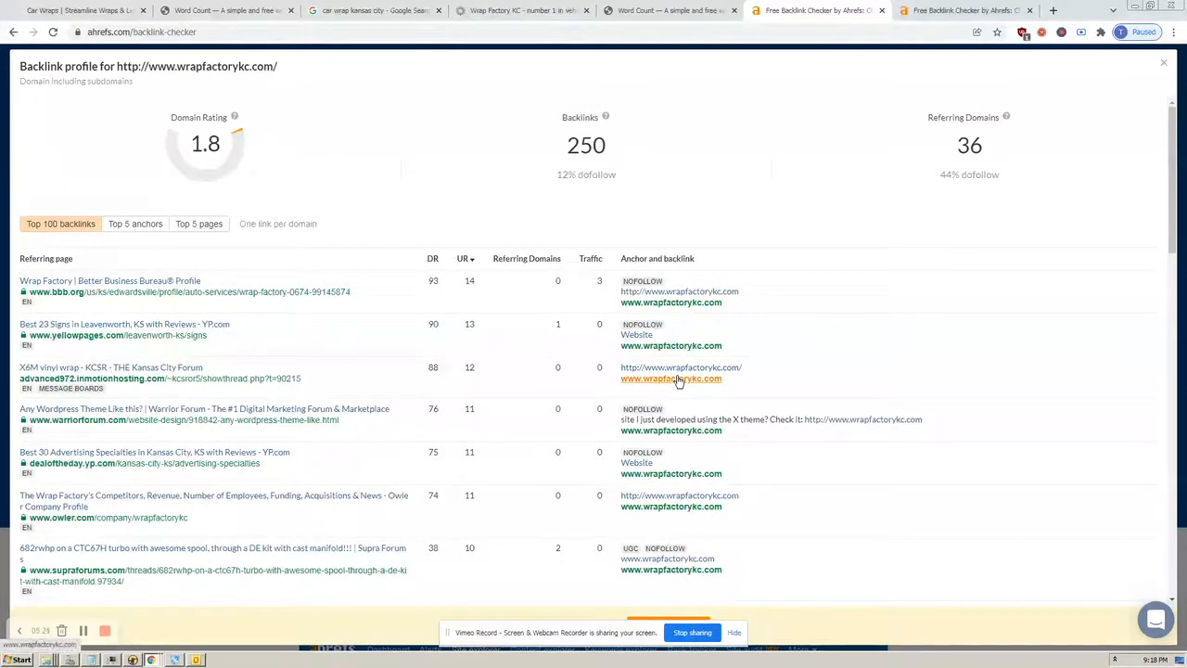
mouse_move(393, 193)
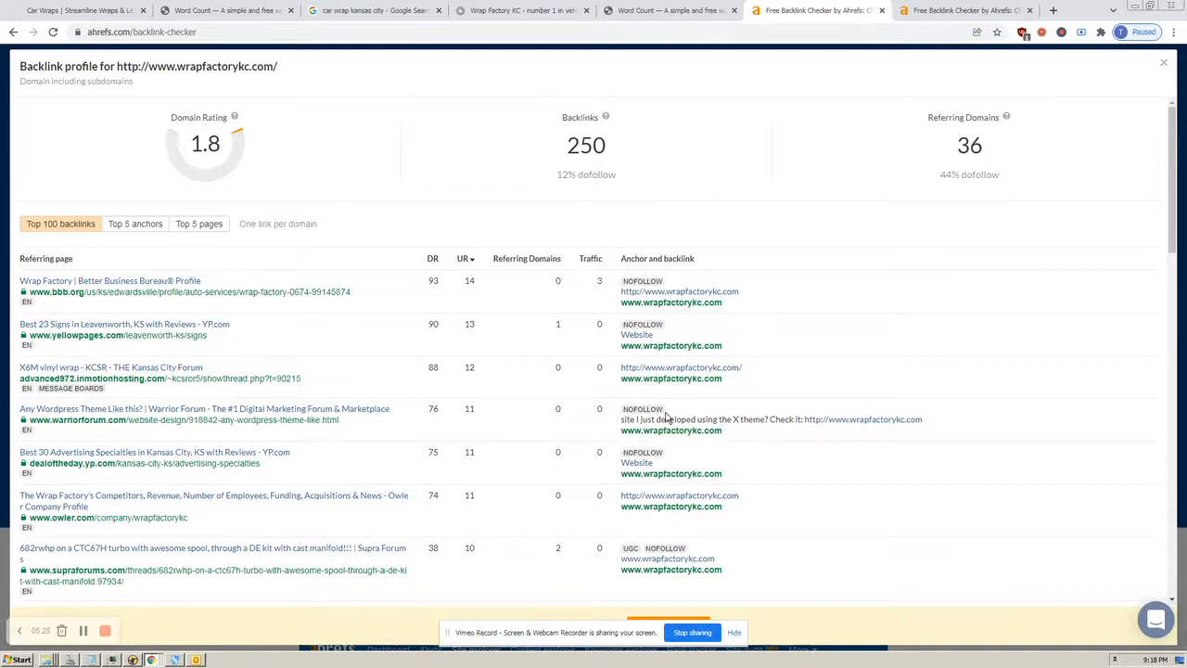
View wrapfactorykc.com in Ahrefs: Domain Rating 1.8, 250 backlinks, 36 referring domains, 12% dofollow
double_click(641, 409)
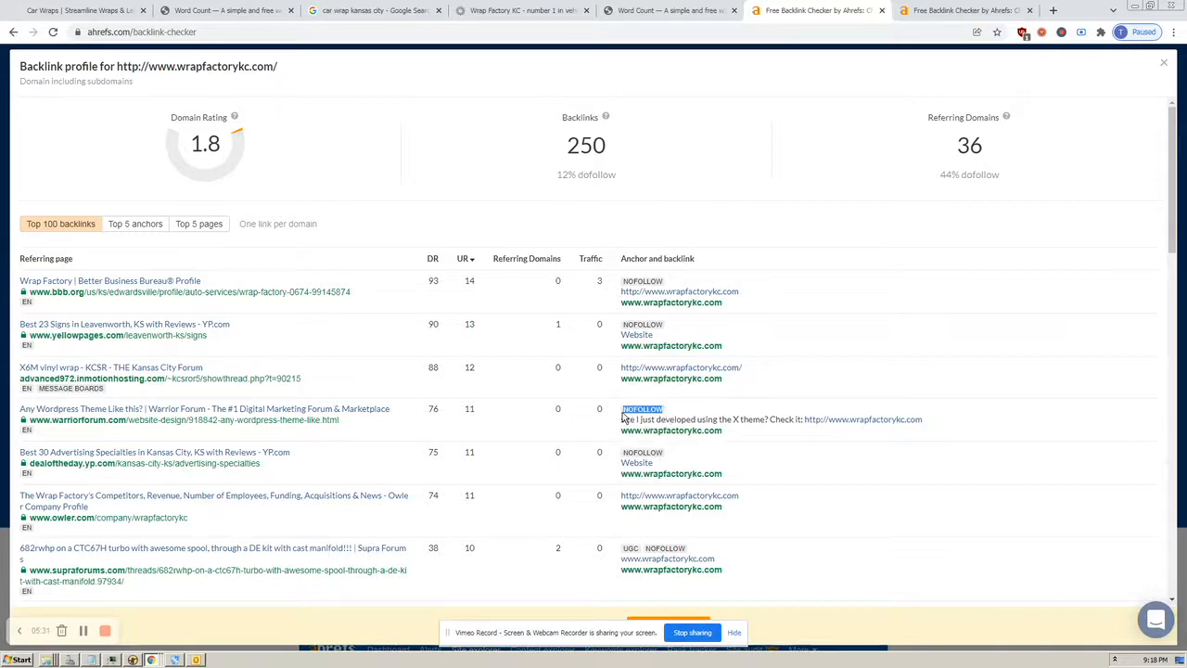
mouse_move(761, 440)
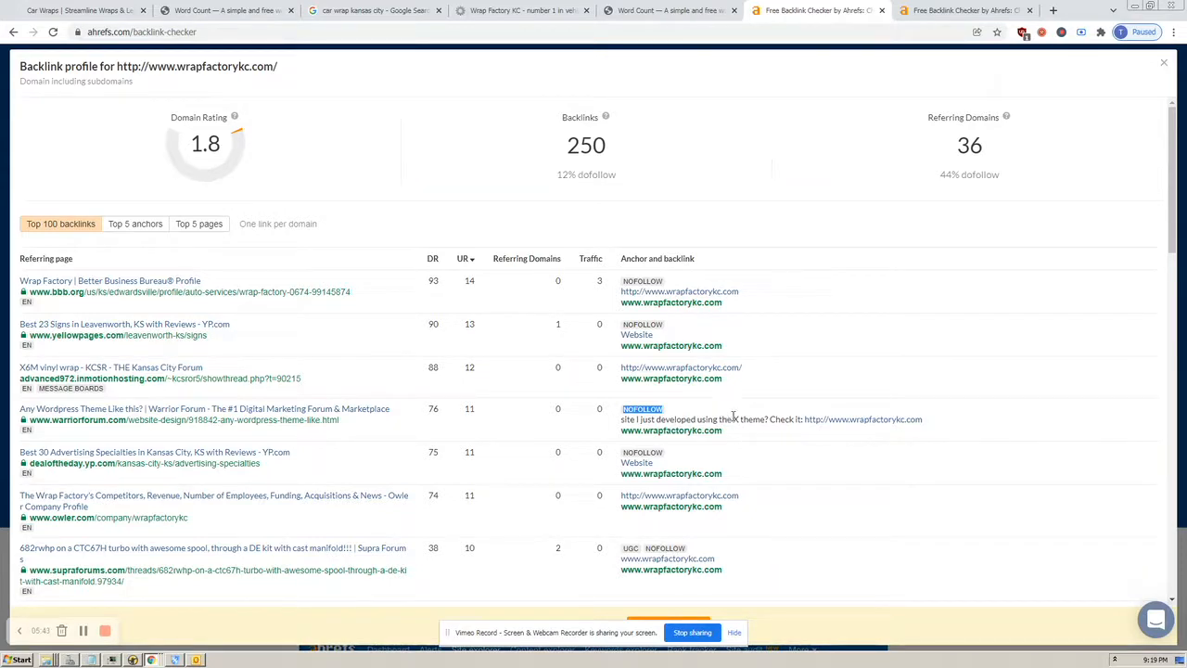
mouse_move(256, 191)
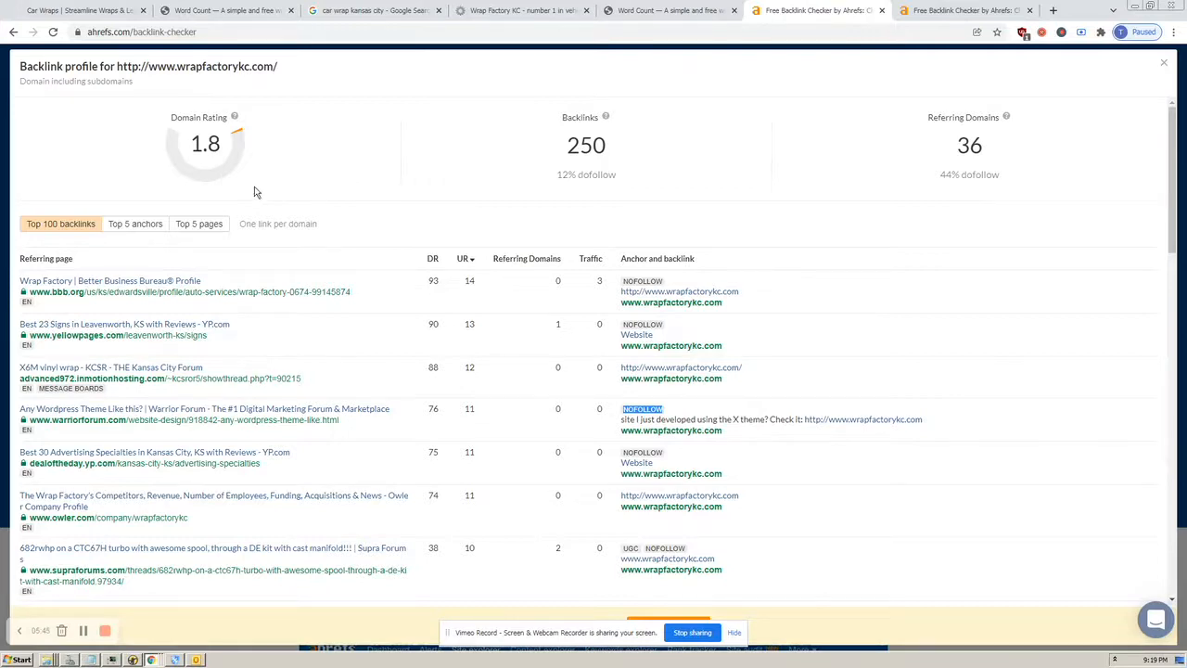
mouse_move(259, 185)
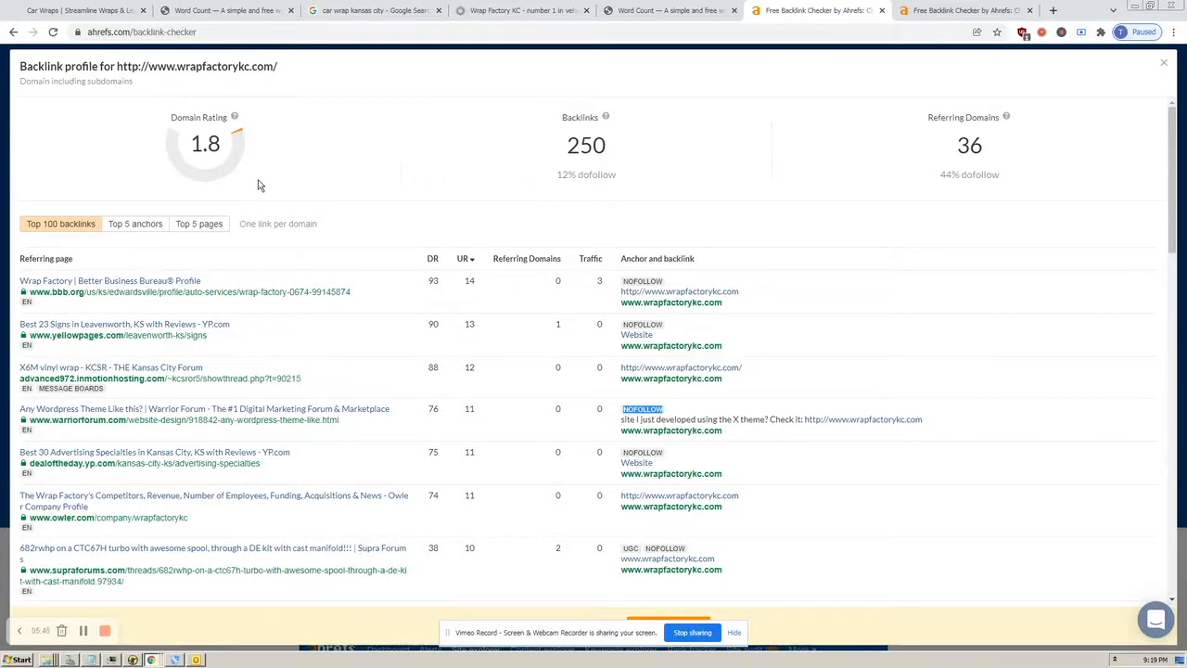
mouse_move(571, 74)
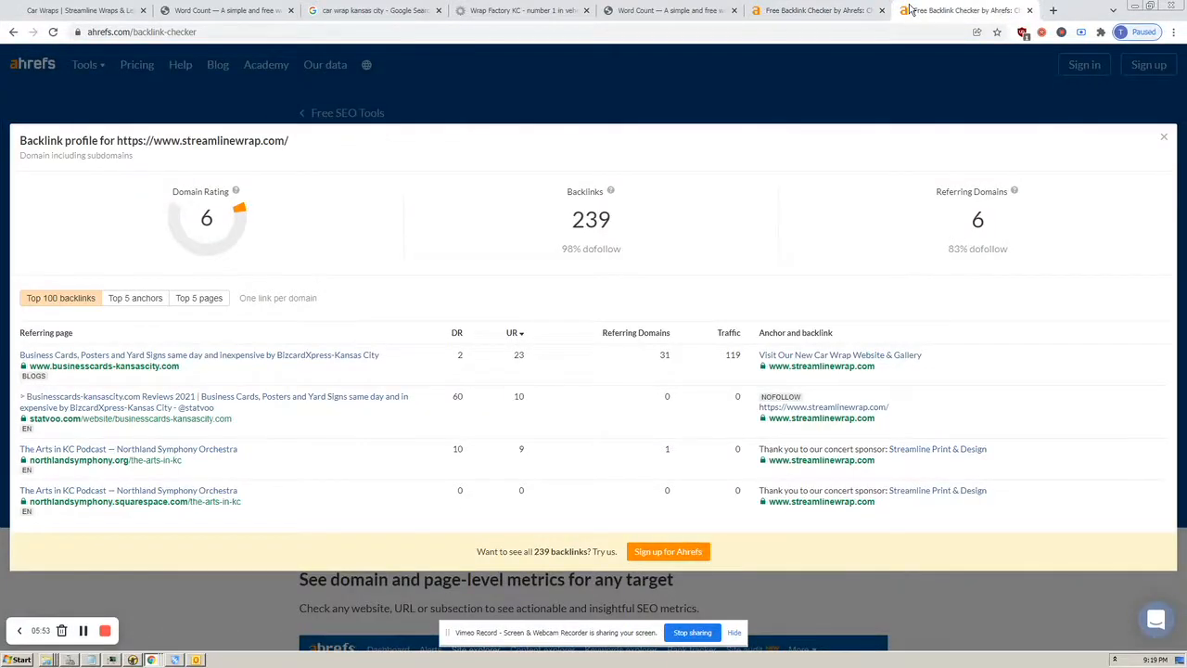
mouse_move(907, 23)
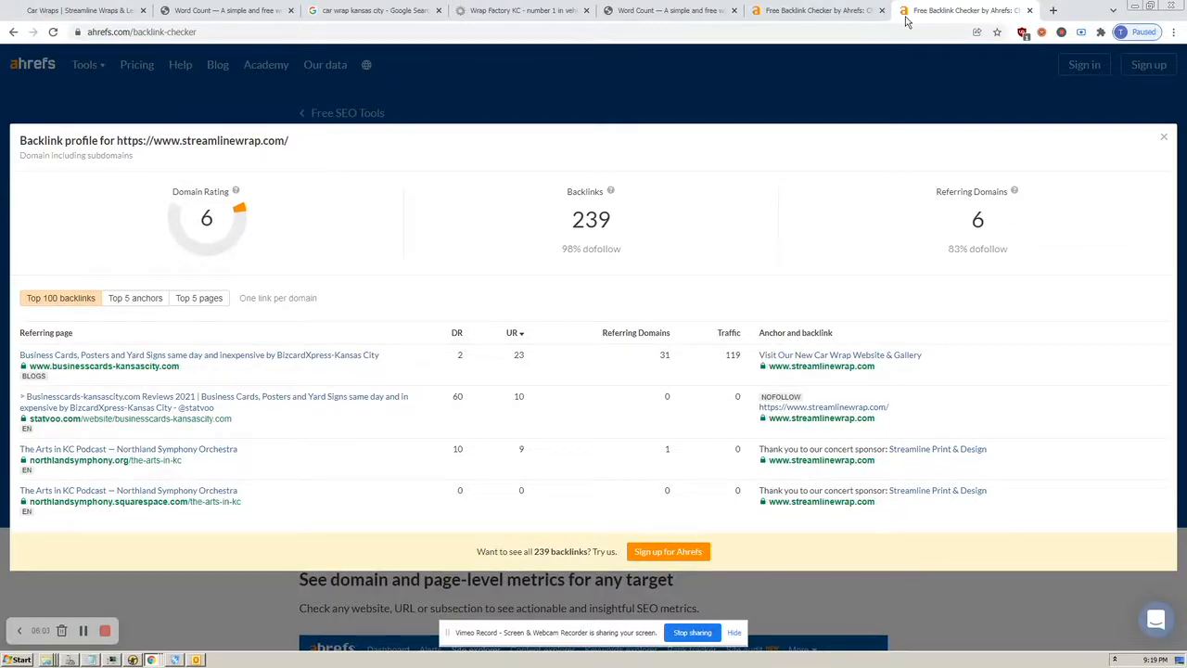
mouse_move(793, 156)
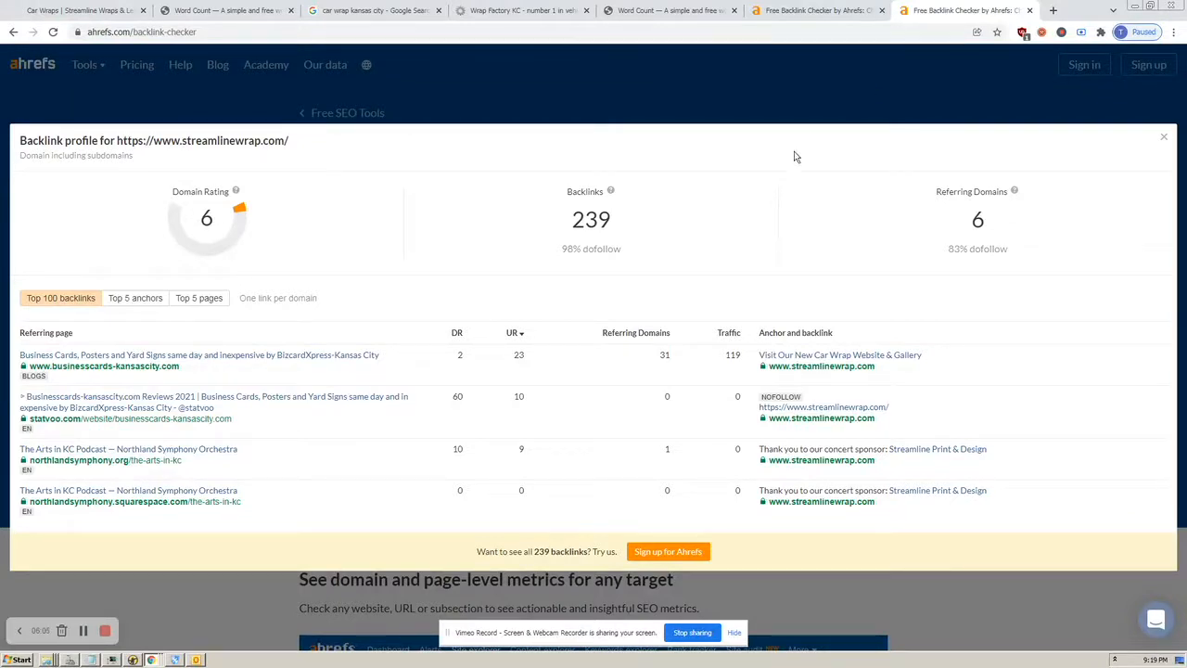
mouse_move(597, 247)
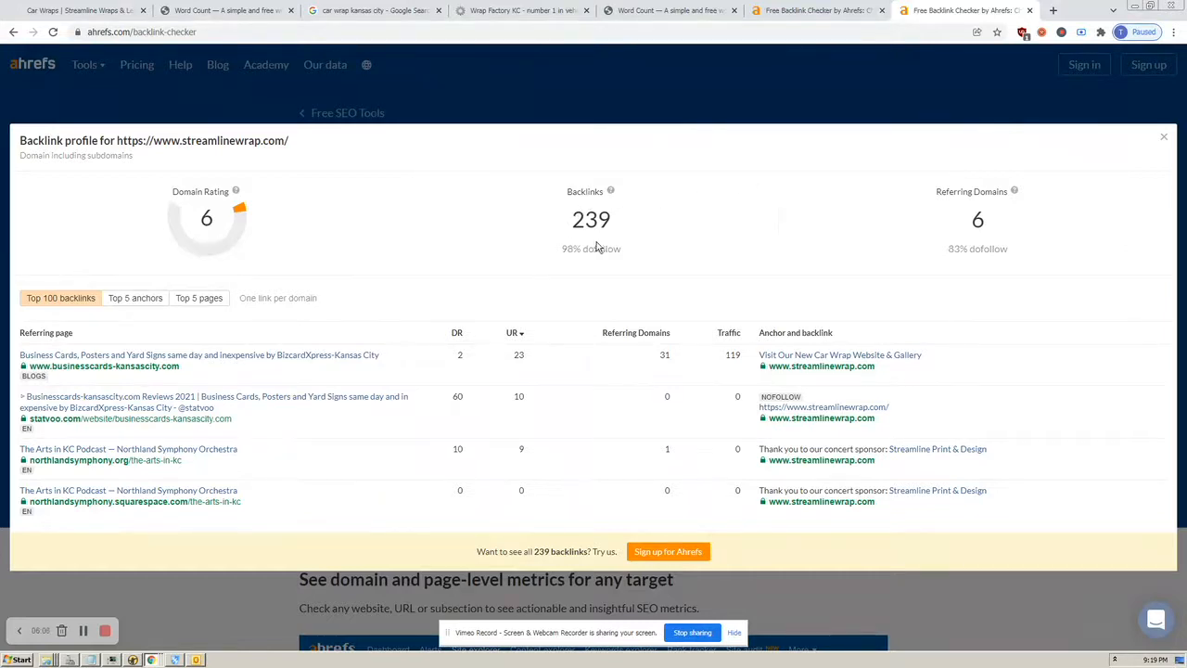
View streamlinewrap.com in Ahrefs: Domain Rating 6, 239 backlinks, 6 referring domains, 98% dofollow
double_click(590, 248)
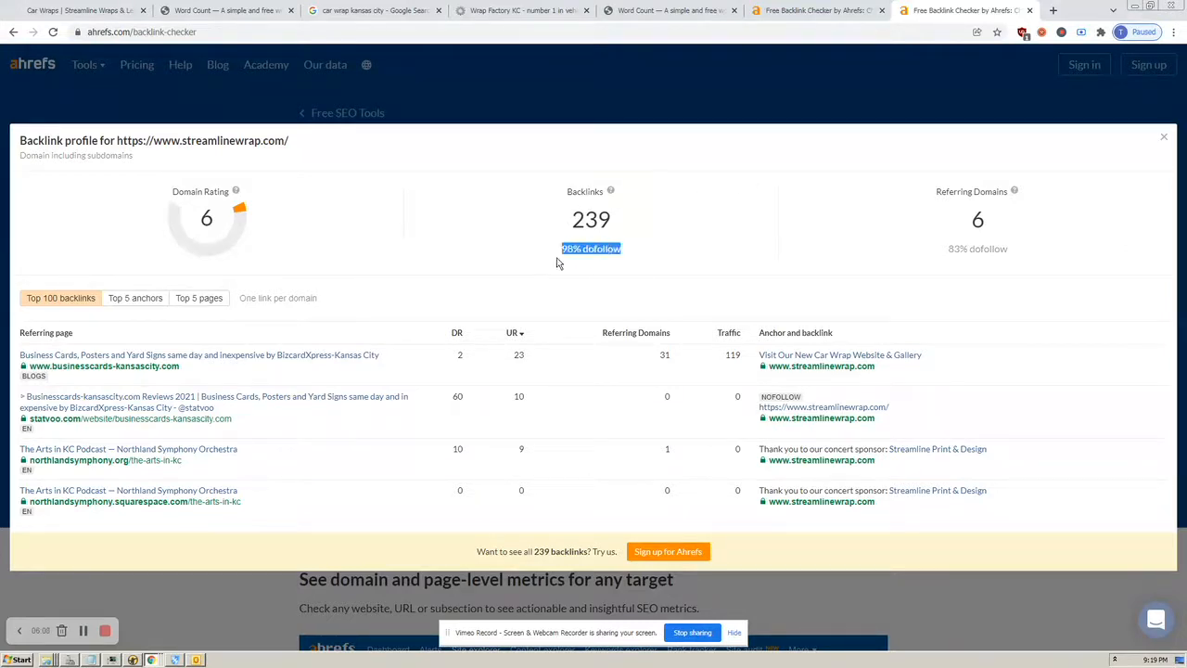